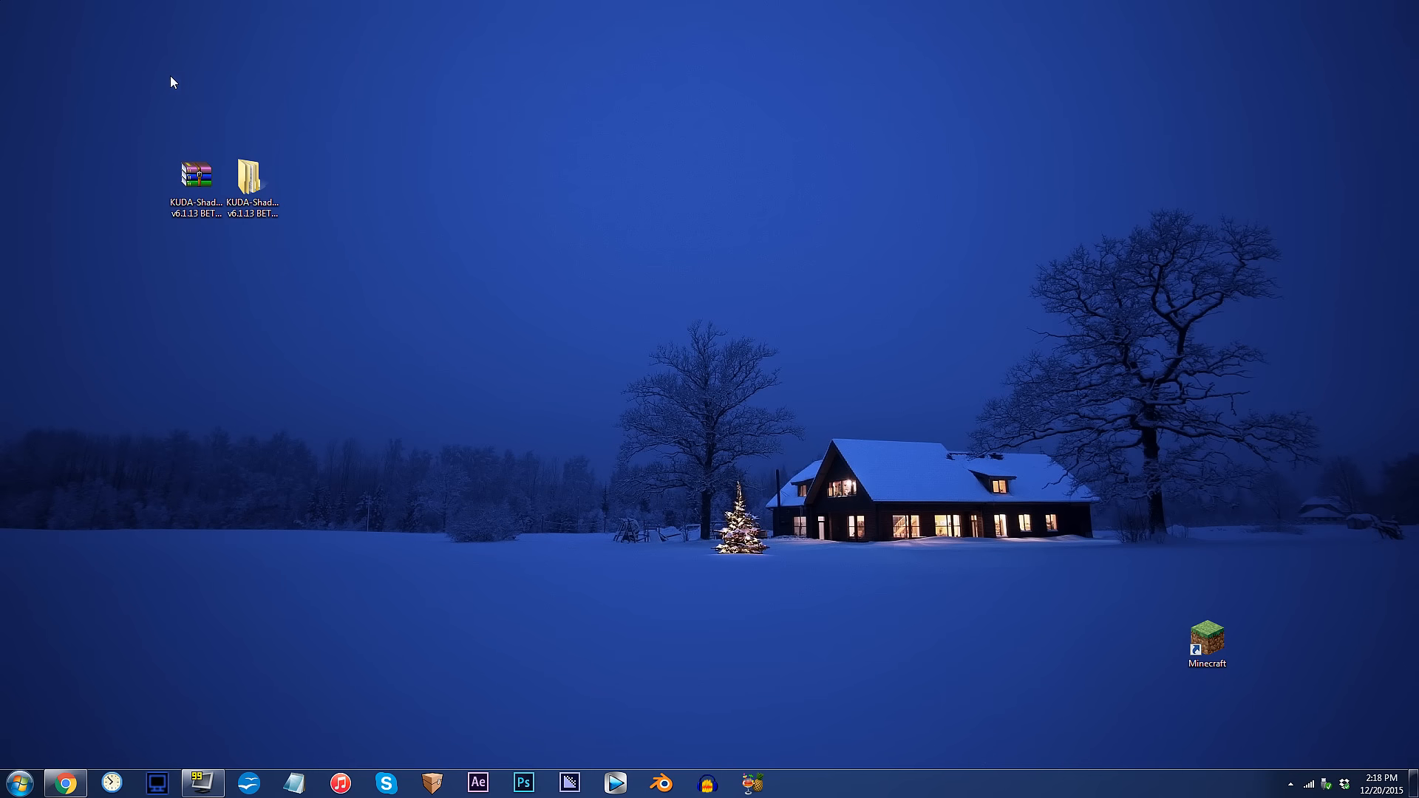
{"action": "mouse_move", "coordinate": [455, 141]}
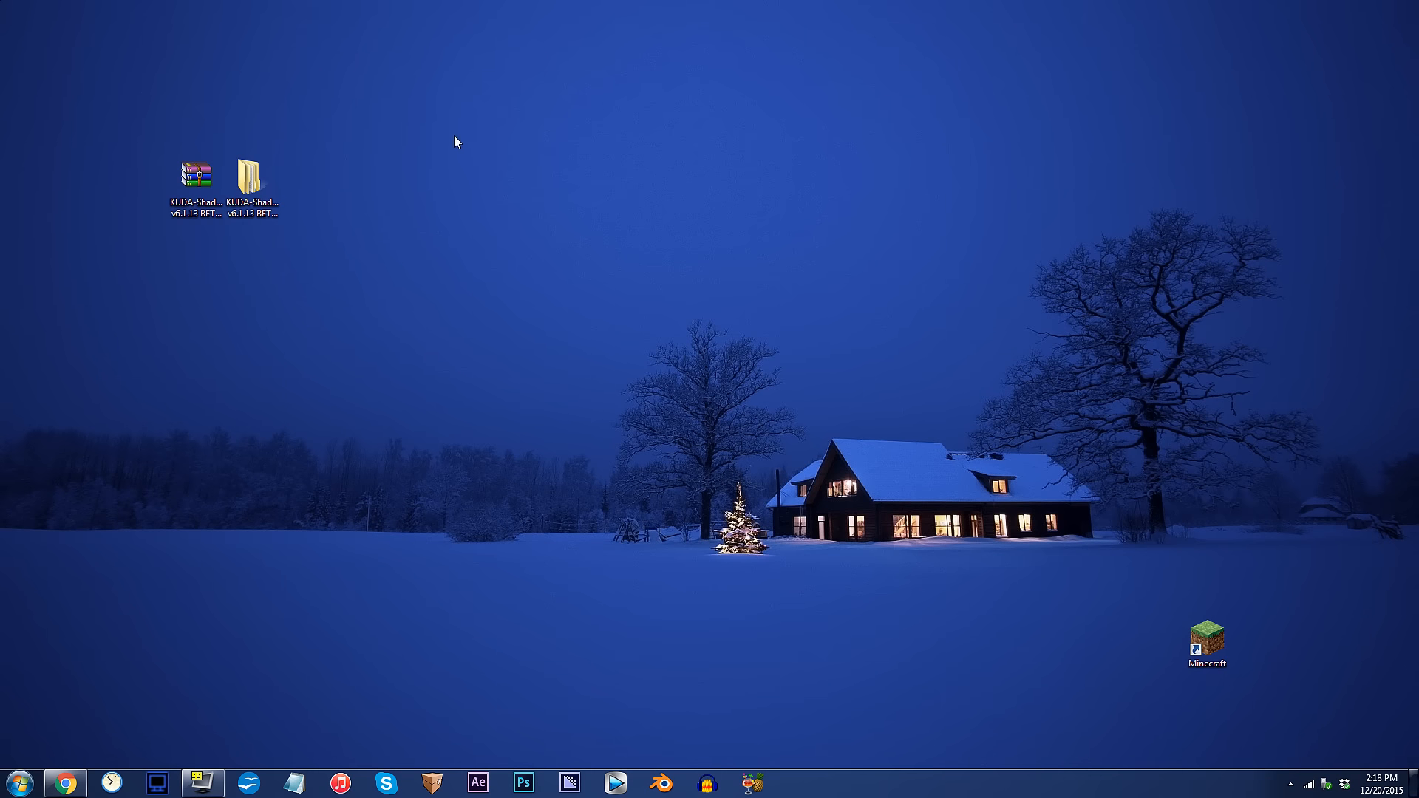
Step: Browse into KUDA-Shaders v6.1.13 BETA Ultra's shaders folder and select composite2.fsh
{"action": "double_click", "coordinate": [251, 175]}
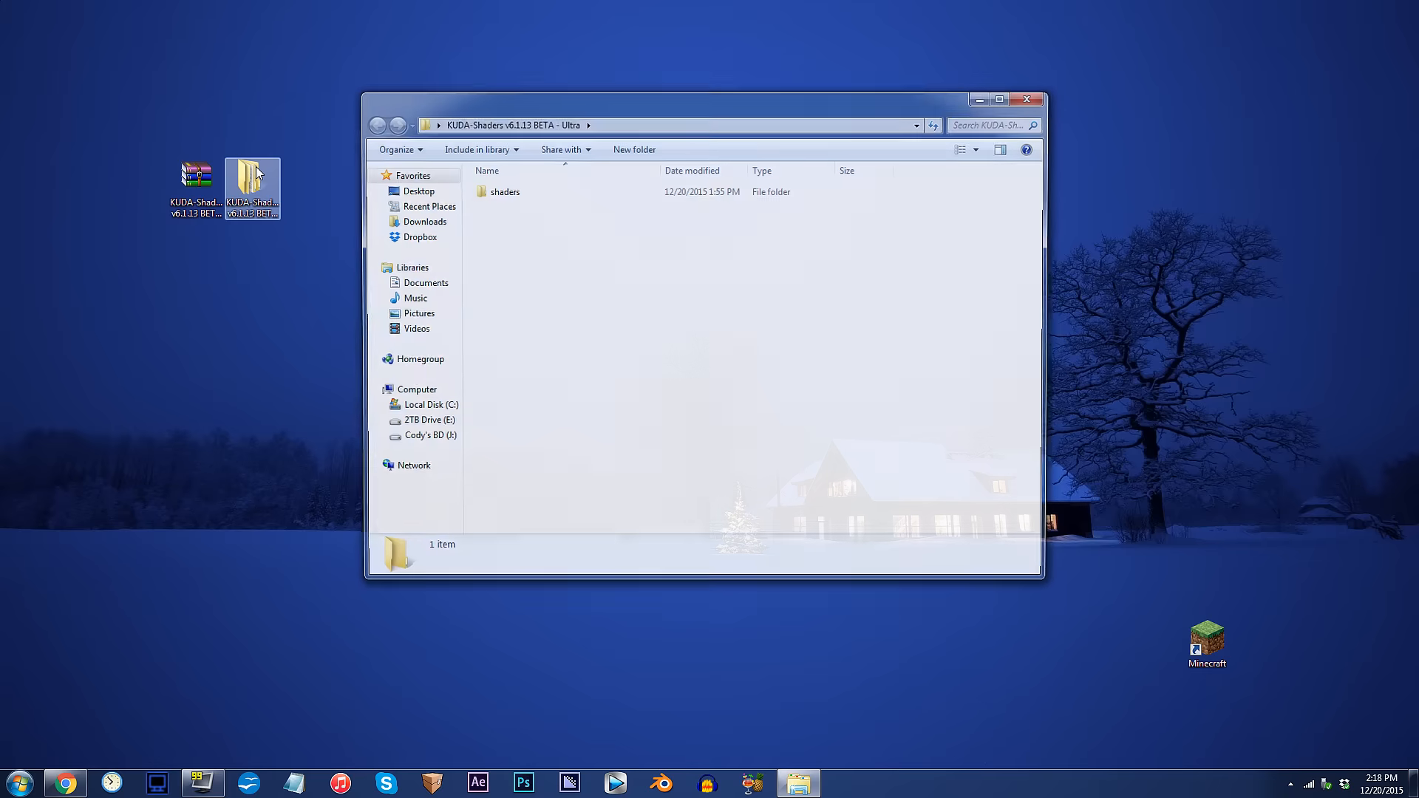
{"action": "double_click", "coordinate": [504, 190]}
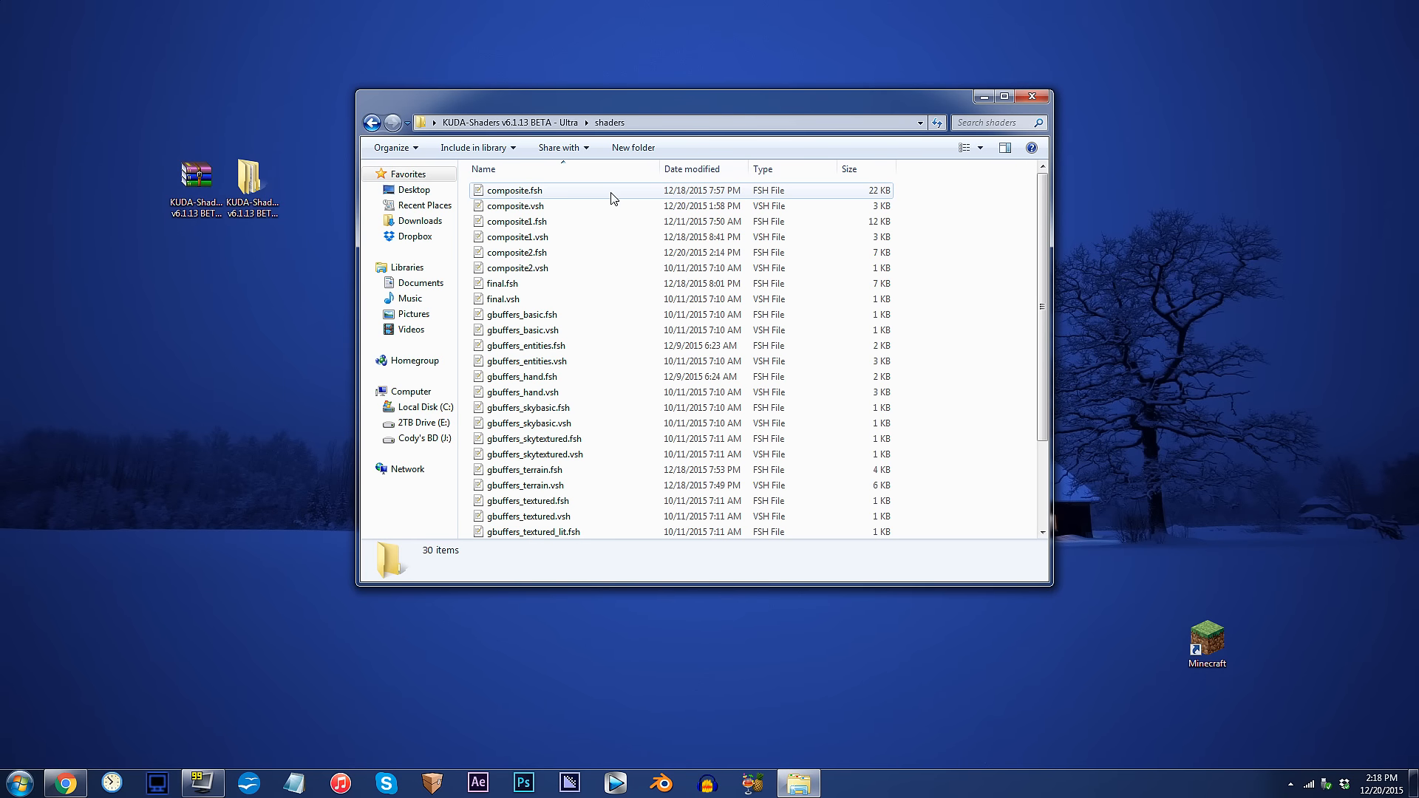
{"action": "left_click", "coordinate": [517, 253]}
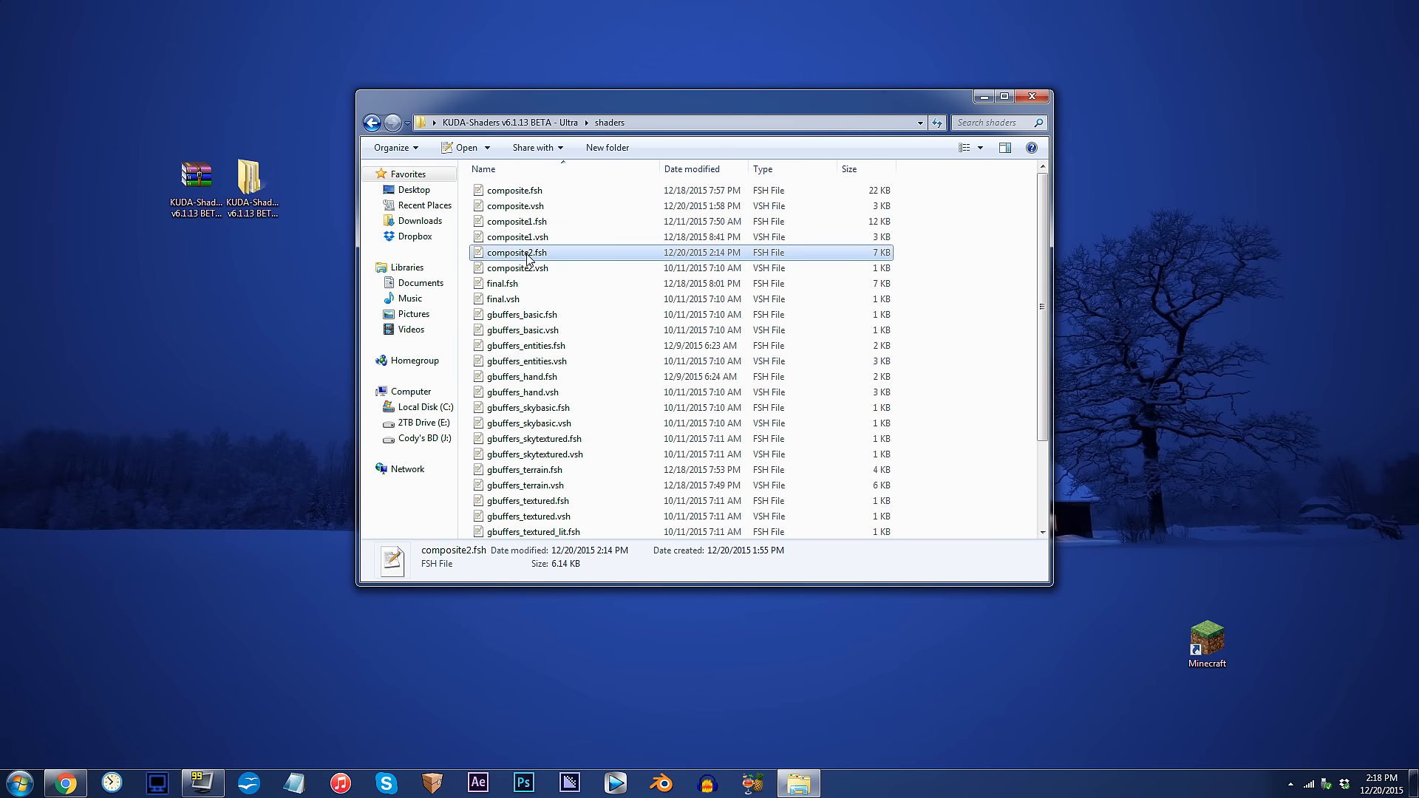
{"action": "mouse_move", "coordinate": [605, 258]}
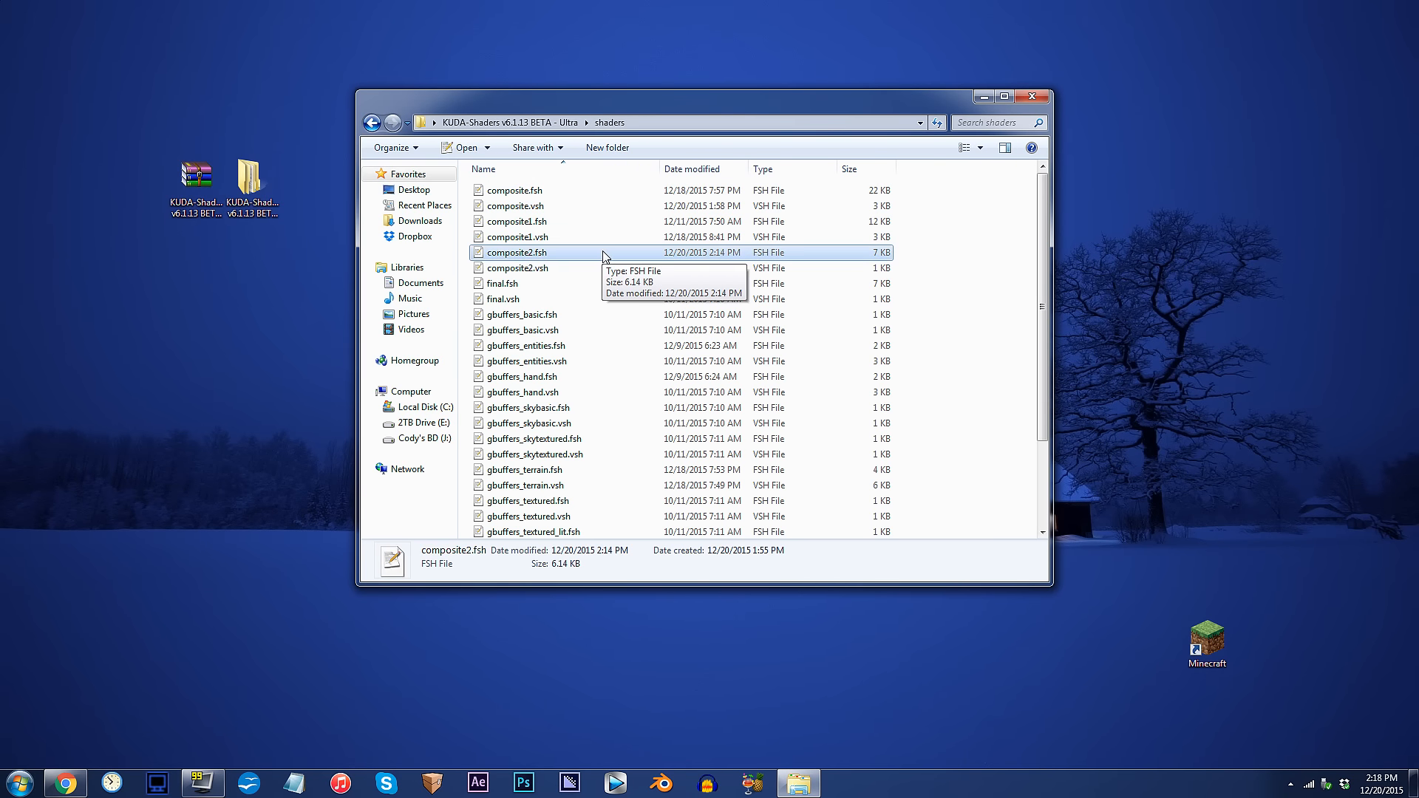
Step: Open composite2.fsh and change renderMotionblur on line 21 from false to true
{"action": "double_click", "coordinate": [516, 253]}
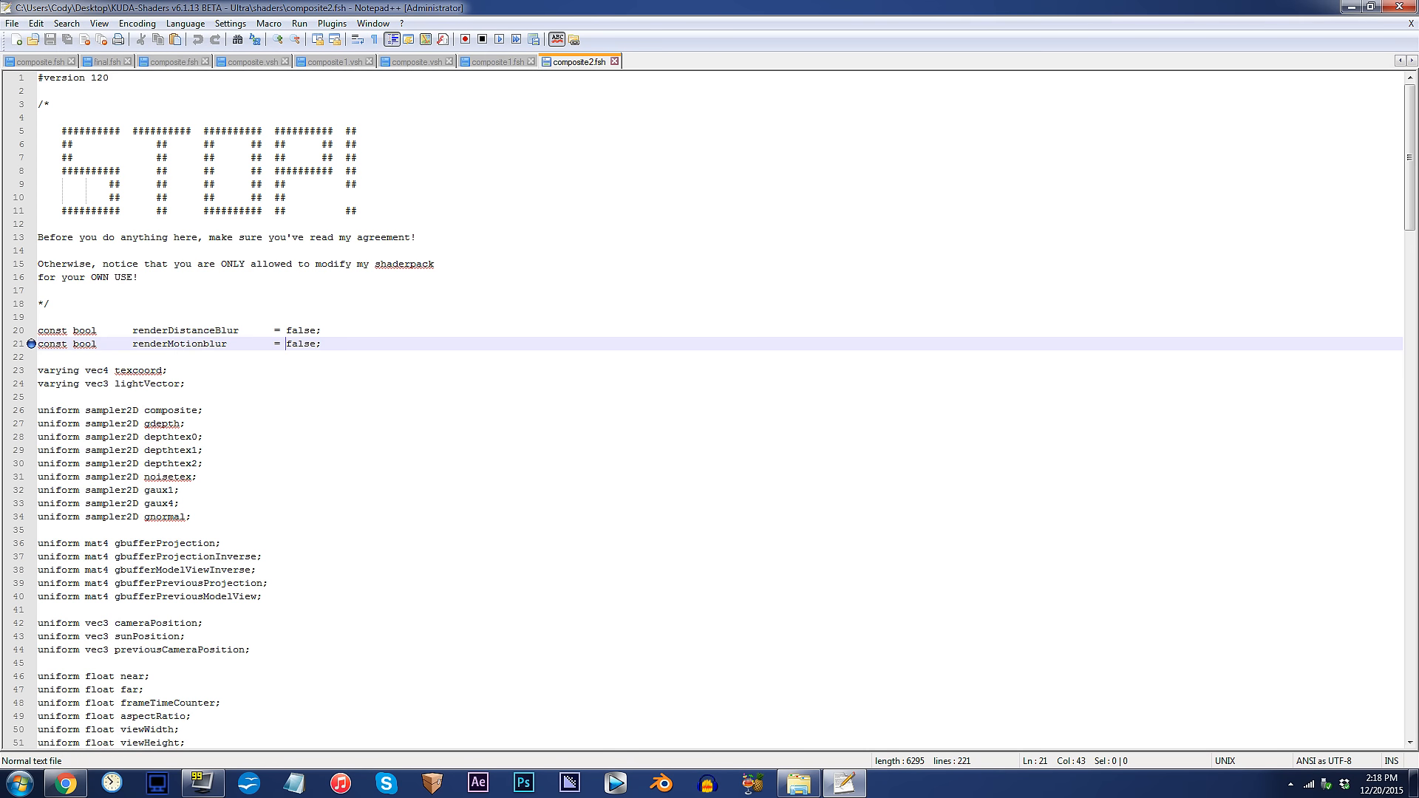
{"action": "key", "text": "BackSpace"}
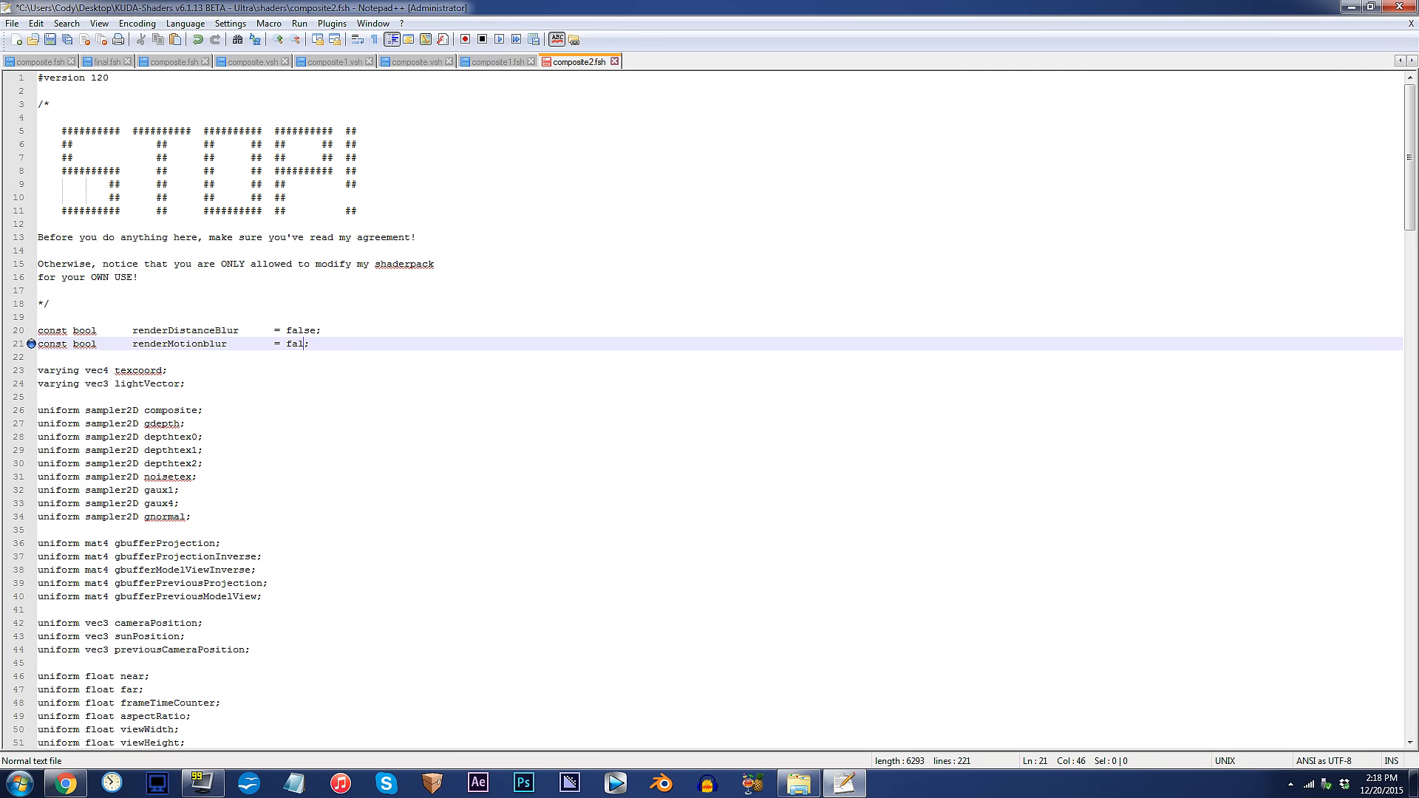
{"action": "type", "text": "true"}
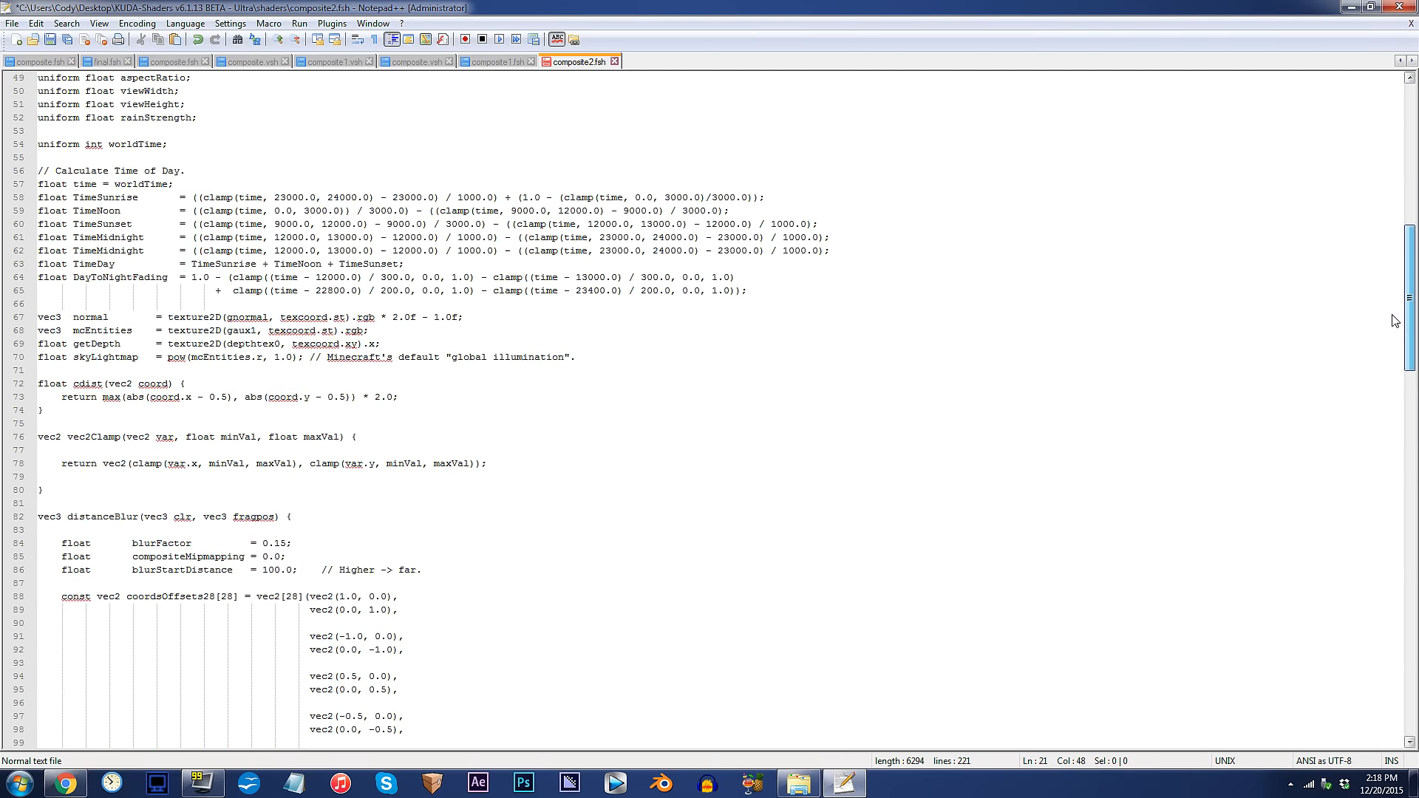
Step: Check the motionblurMul strength setting, then confirm saving composite2.fsh
{"action": "scroll", "scroll_direction": "down", "scroll_amount": 3}
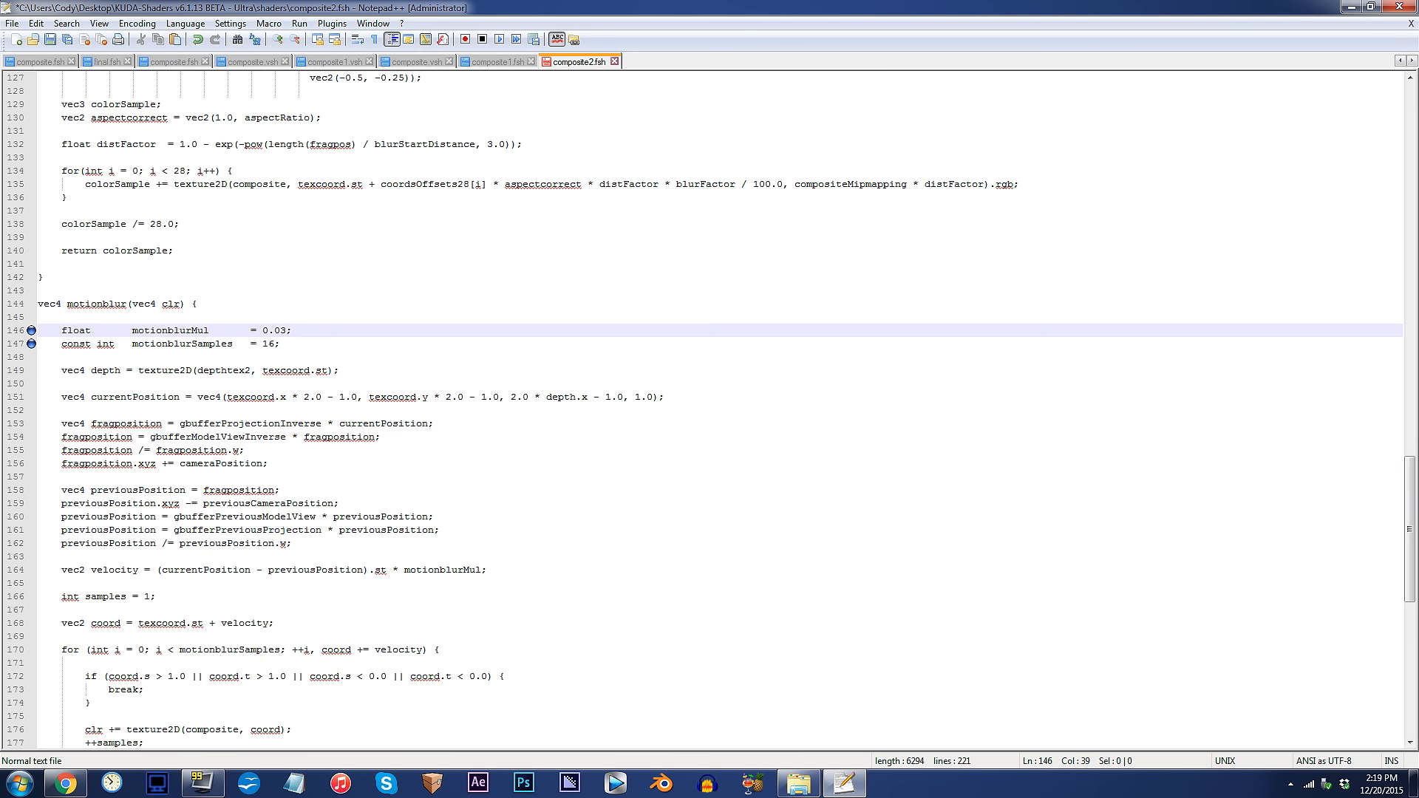
{"action": "left_click", "coordinate": [262, 331]}
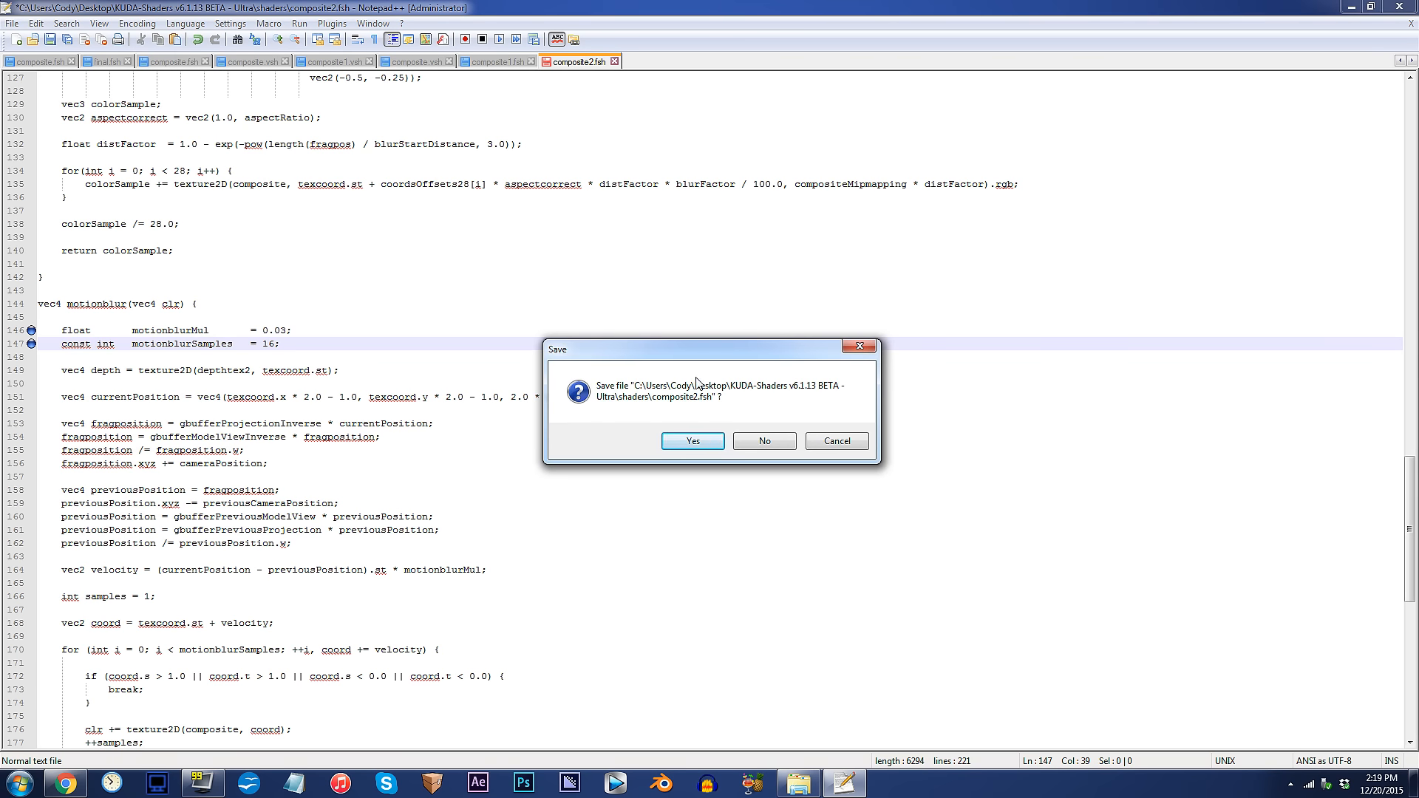
{"action": "left_click", "coordinate": [692, 441]}
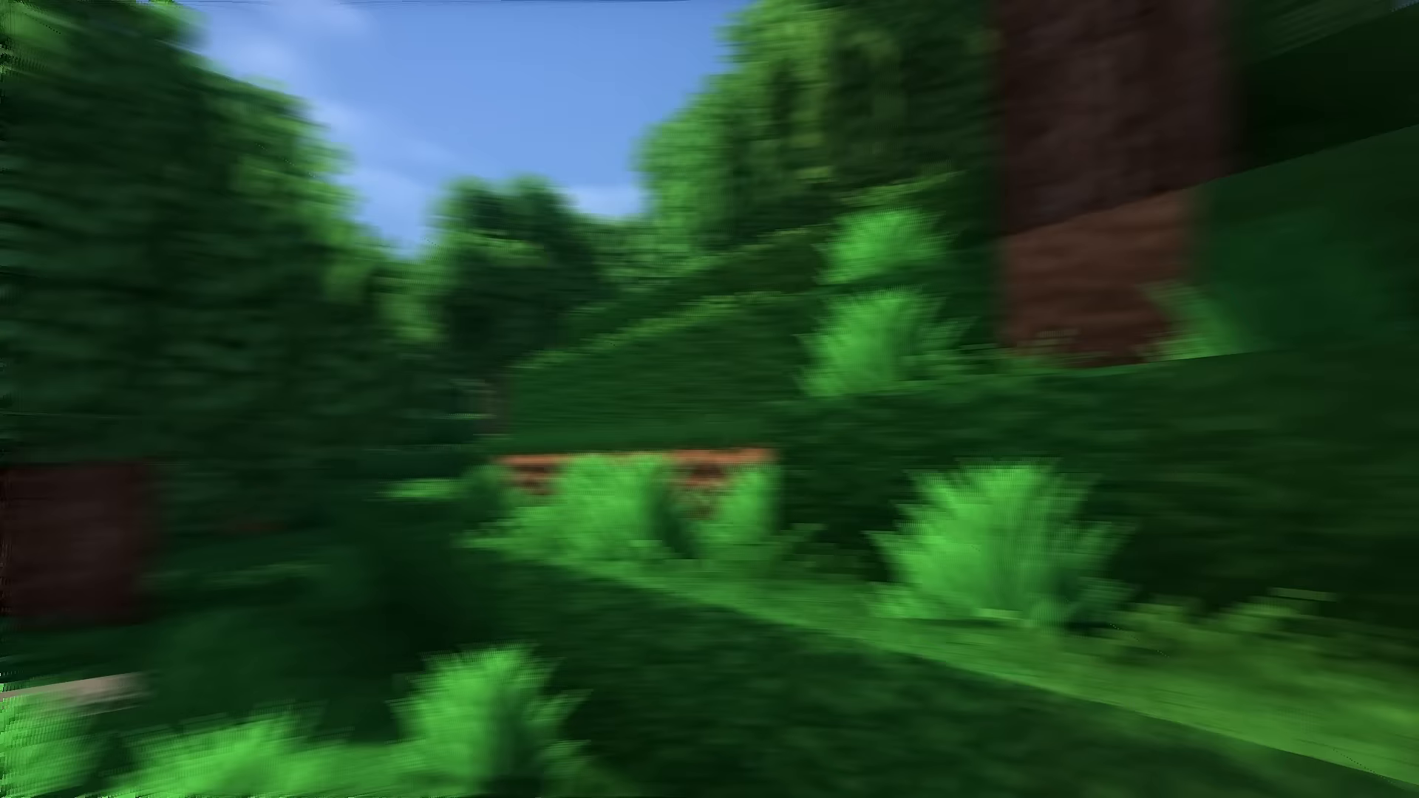
{"action": "mouse_move", "coordinate": [710, 399]}
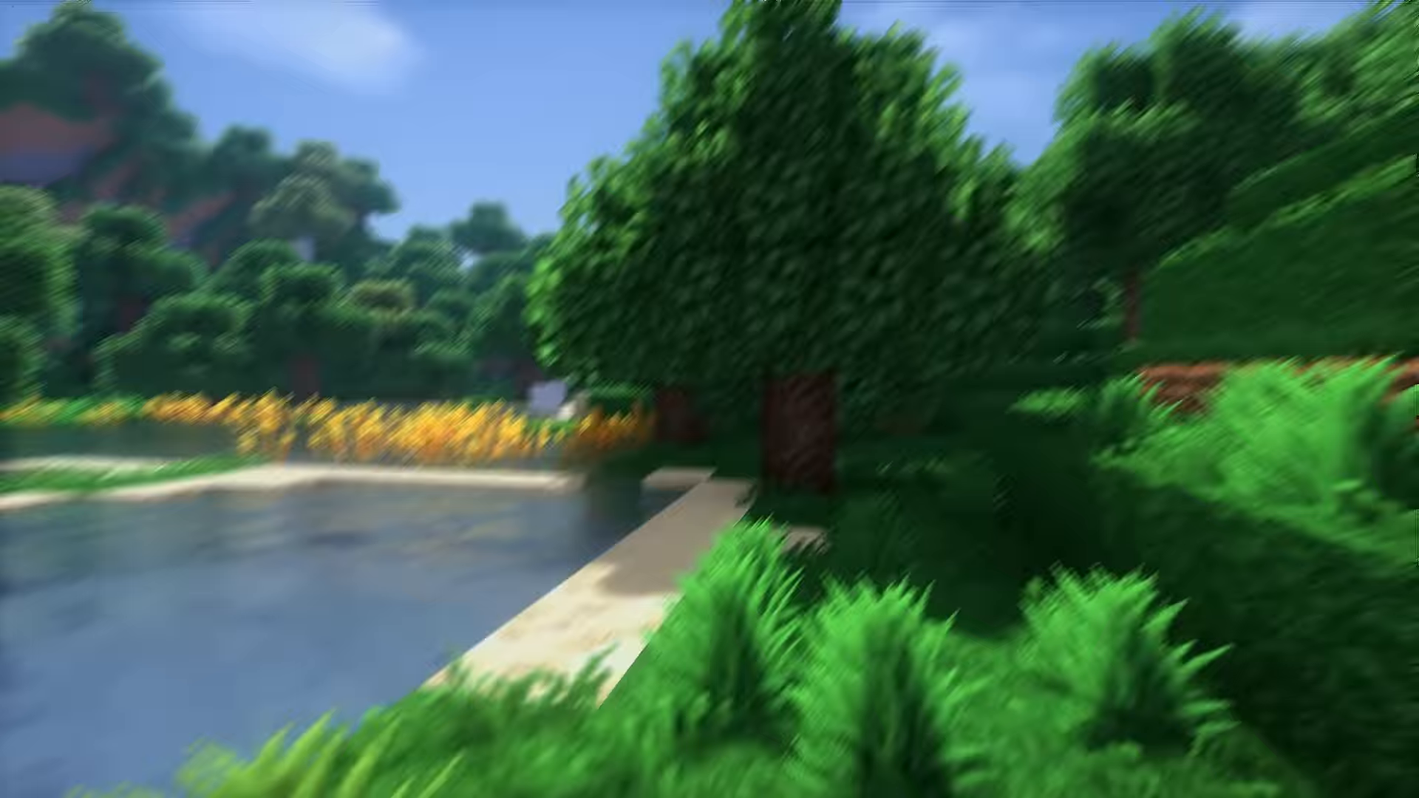